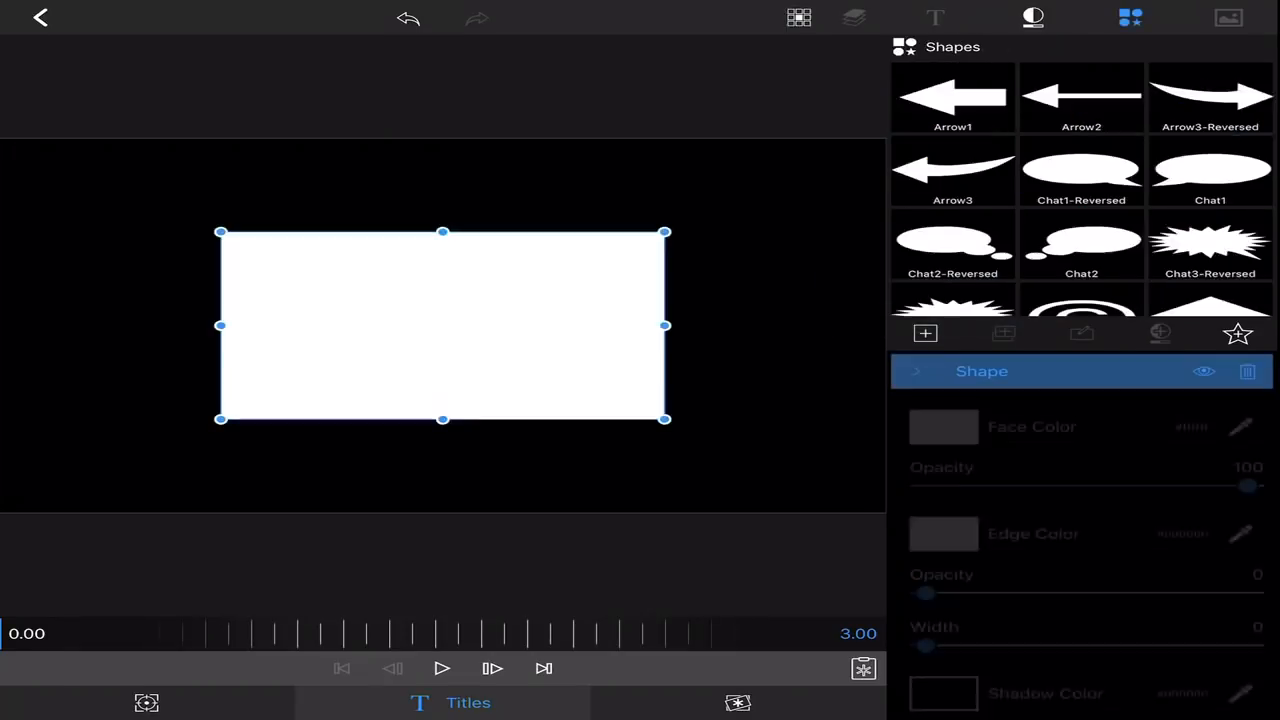
Fill the title's rectangle with green (00ff00) and move it to the upper-left corner
click(942, 426)
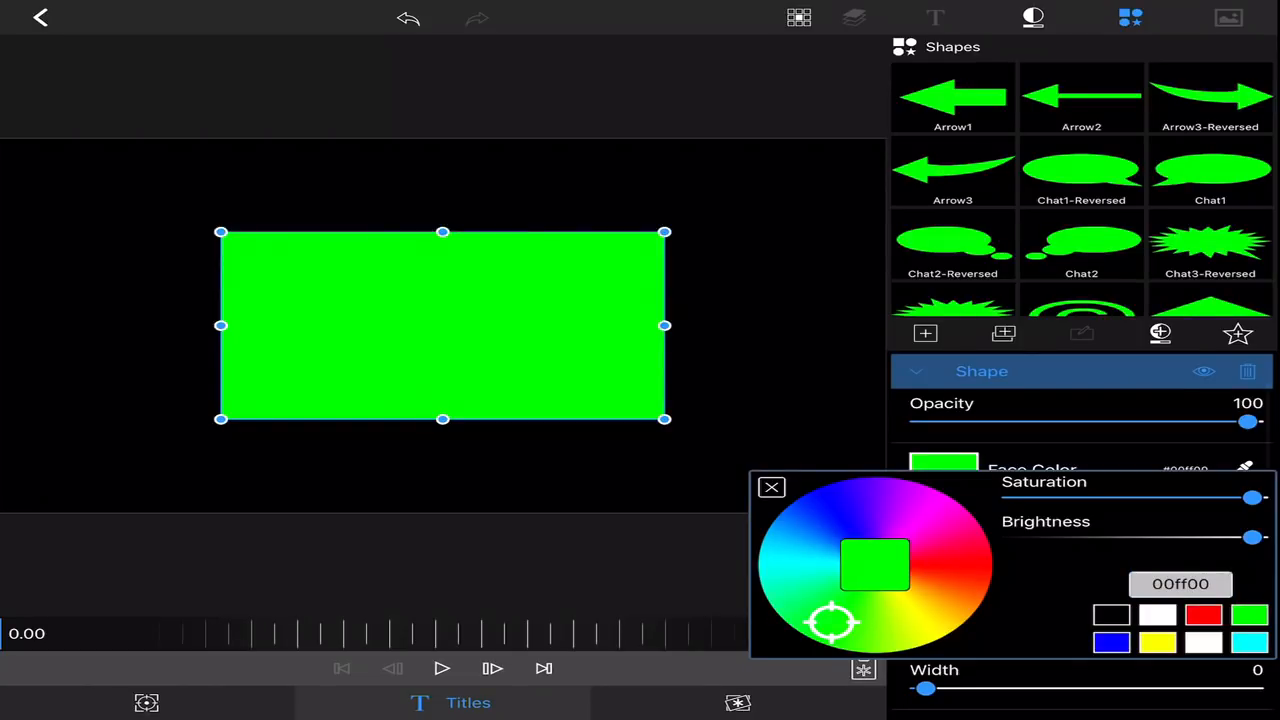
click(771, 487)
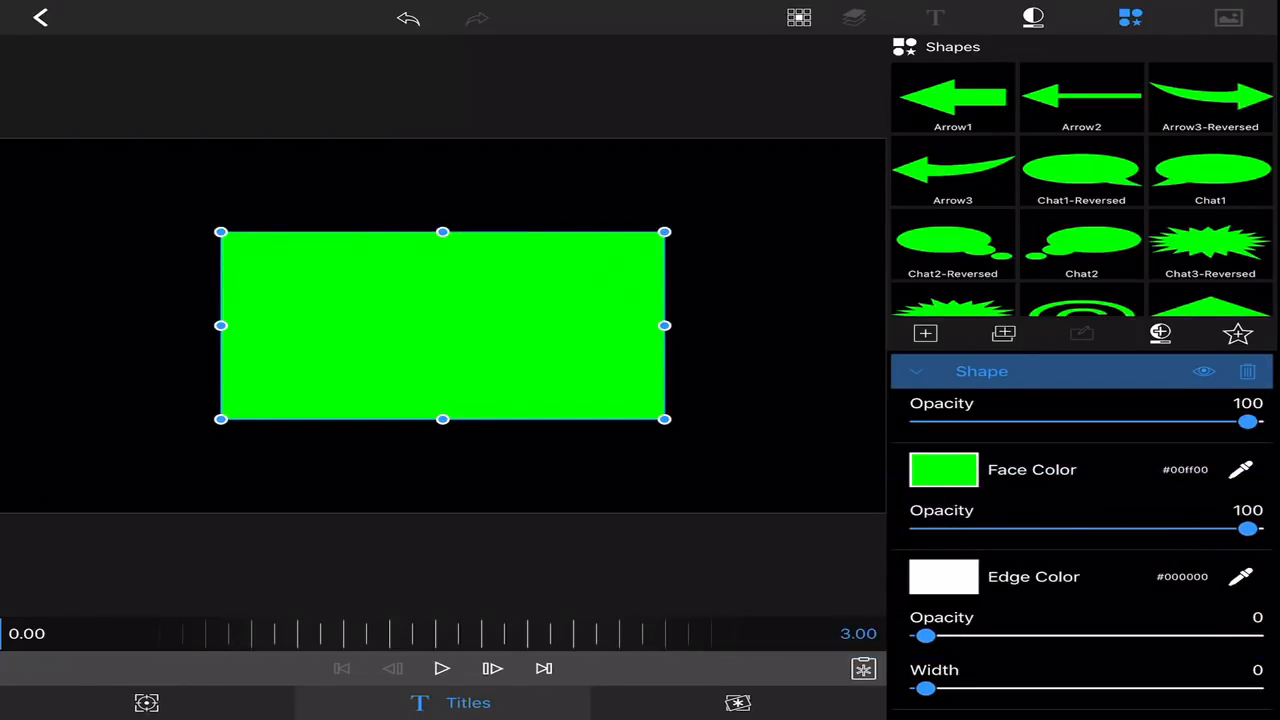
drag(443, 325, 242, 251)
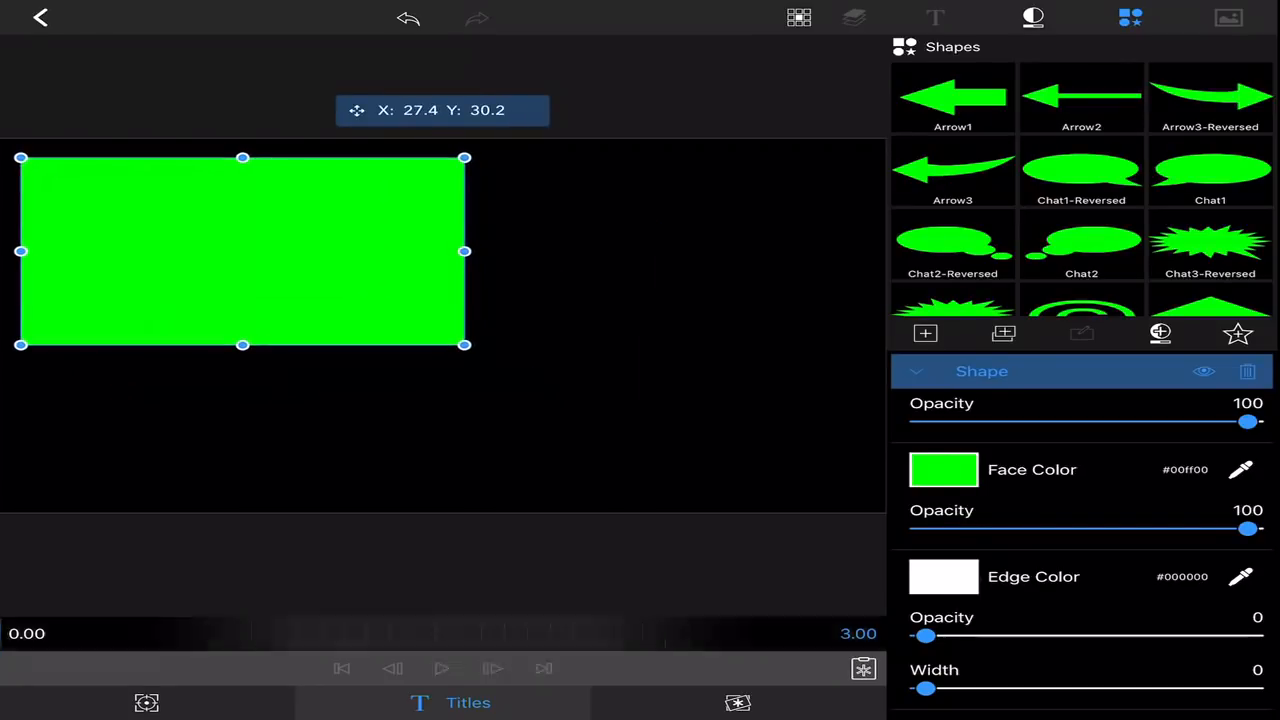
scroll(down, 3)
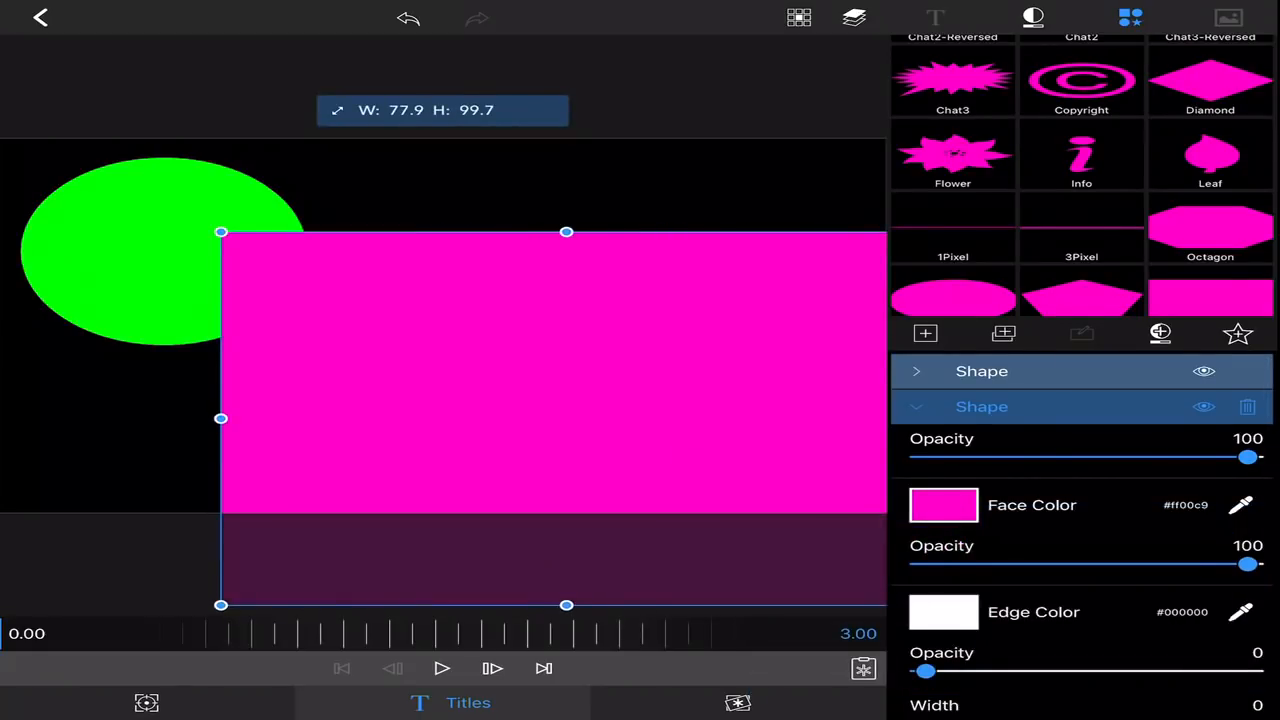
Stretch the magenta (ff00c9) rectangle to cover the entire frame
drag(221, 232, 11, 74)
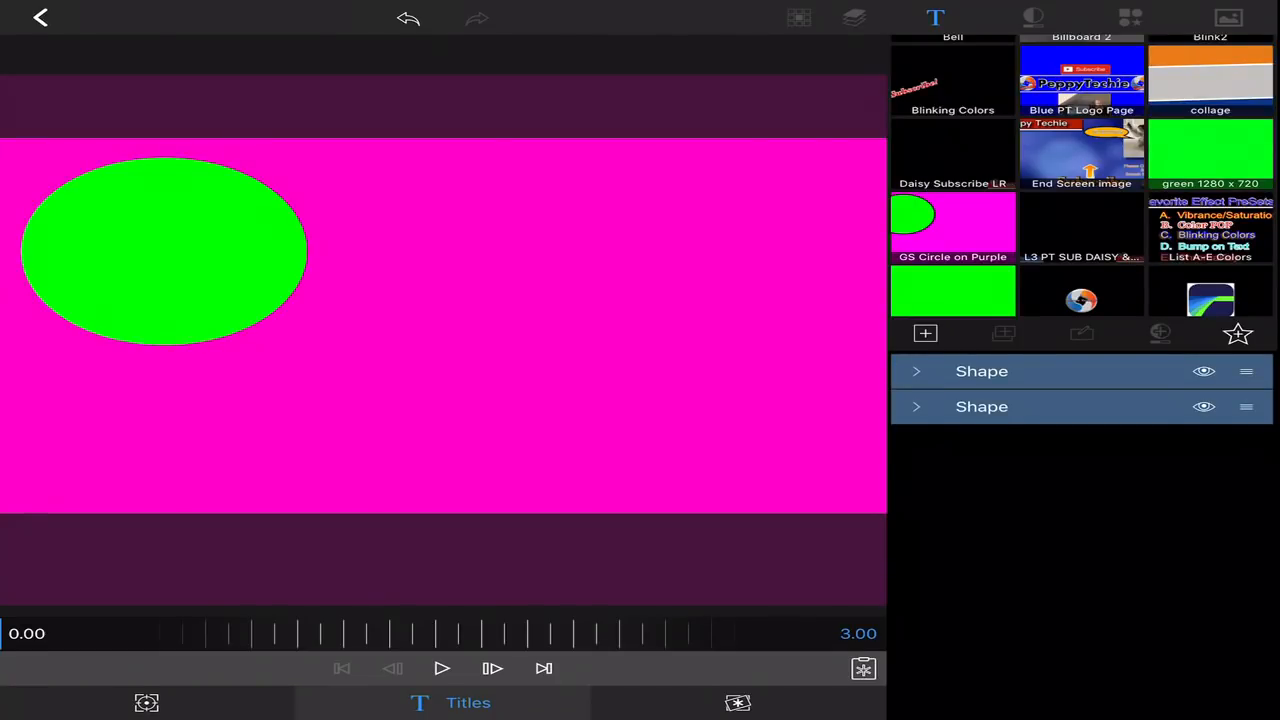
Give the green circle a fully opaque black outline with width 75
click(982, 406)
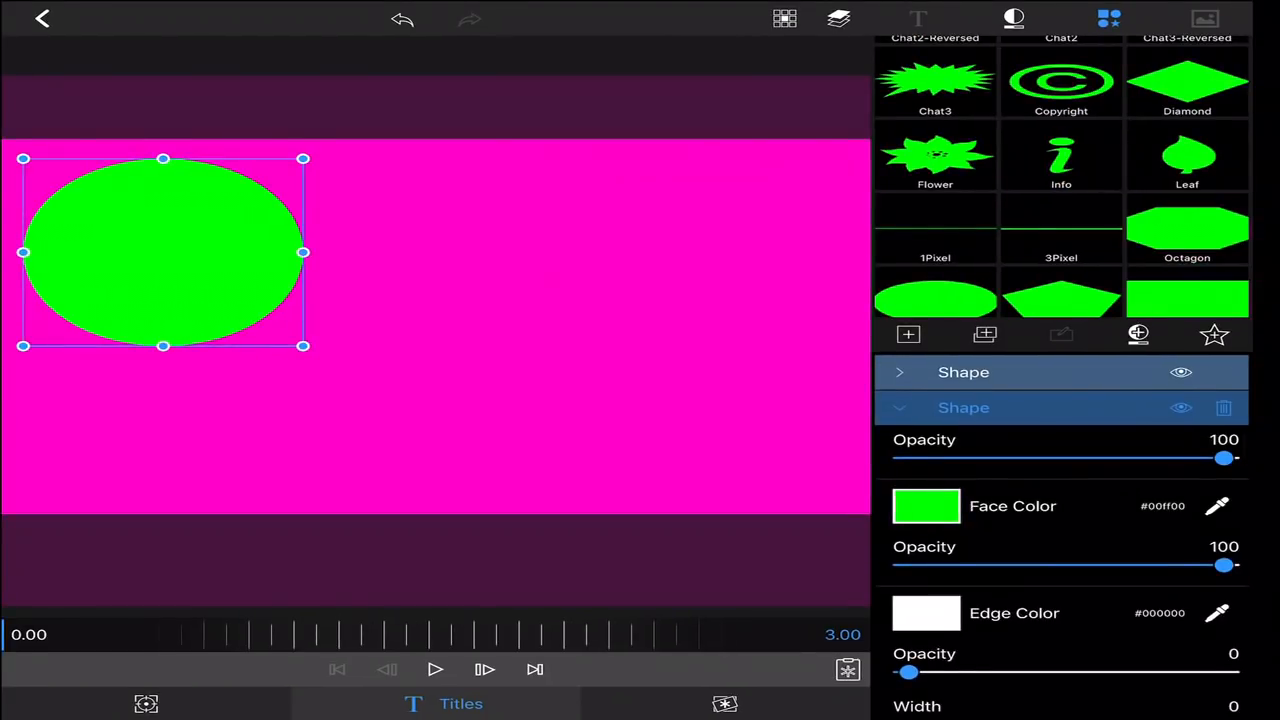
click(925, 505)
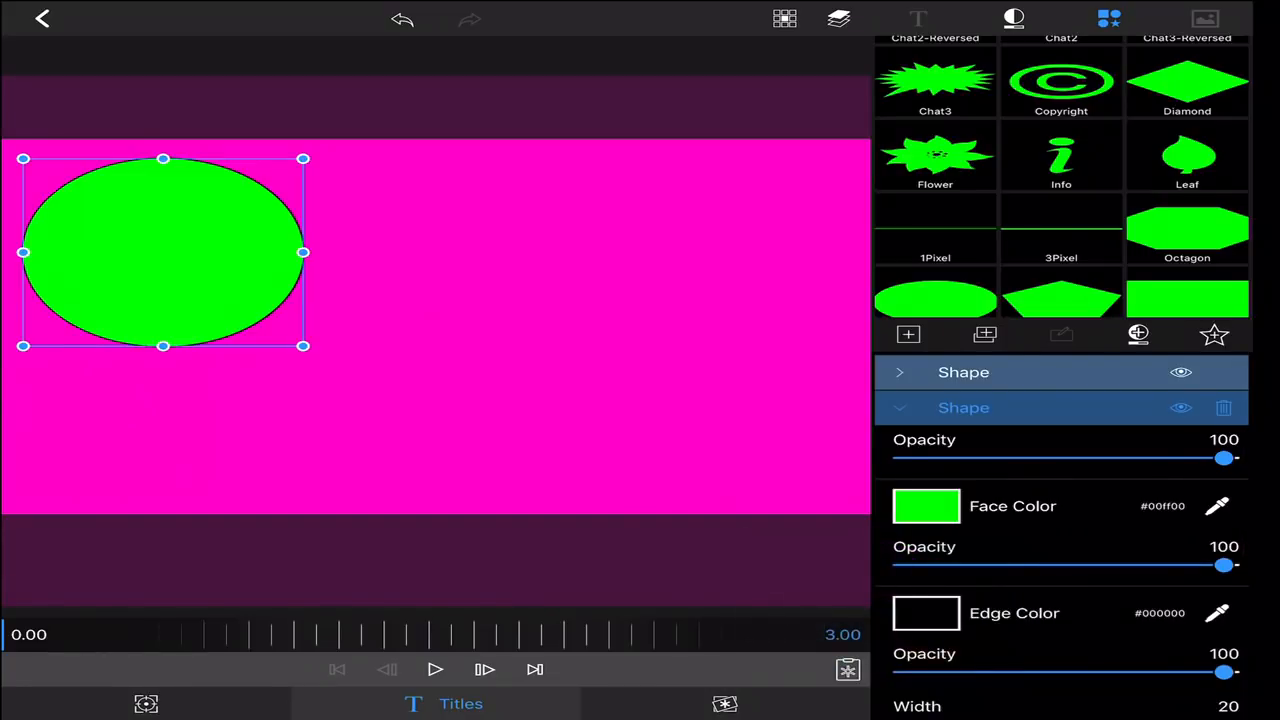
scroll(down, 3)
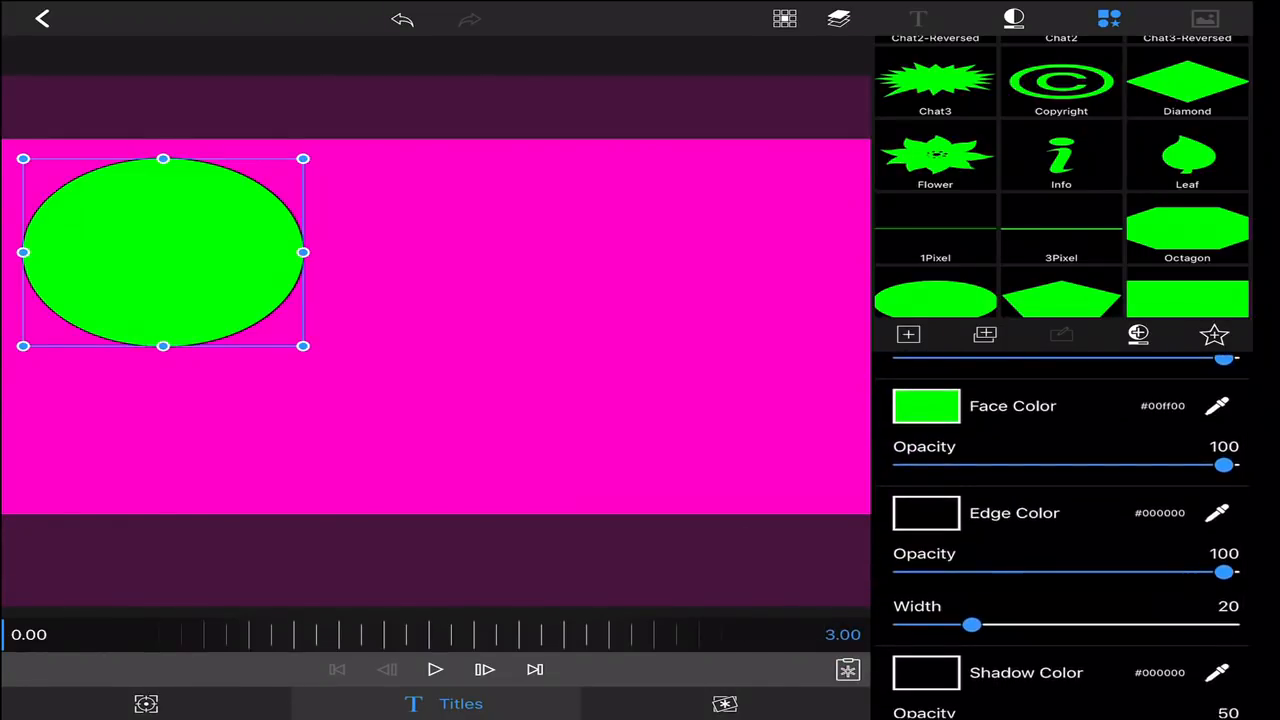
drag(972, 625, 1128, 625)
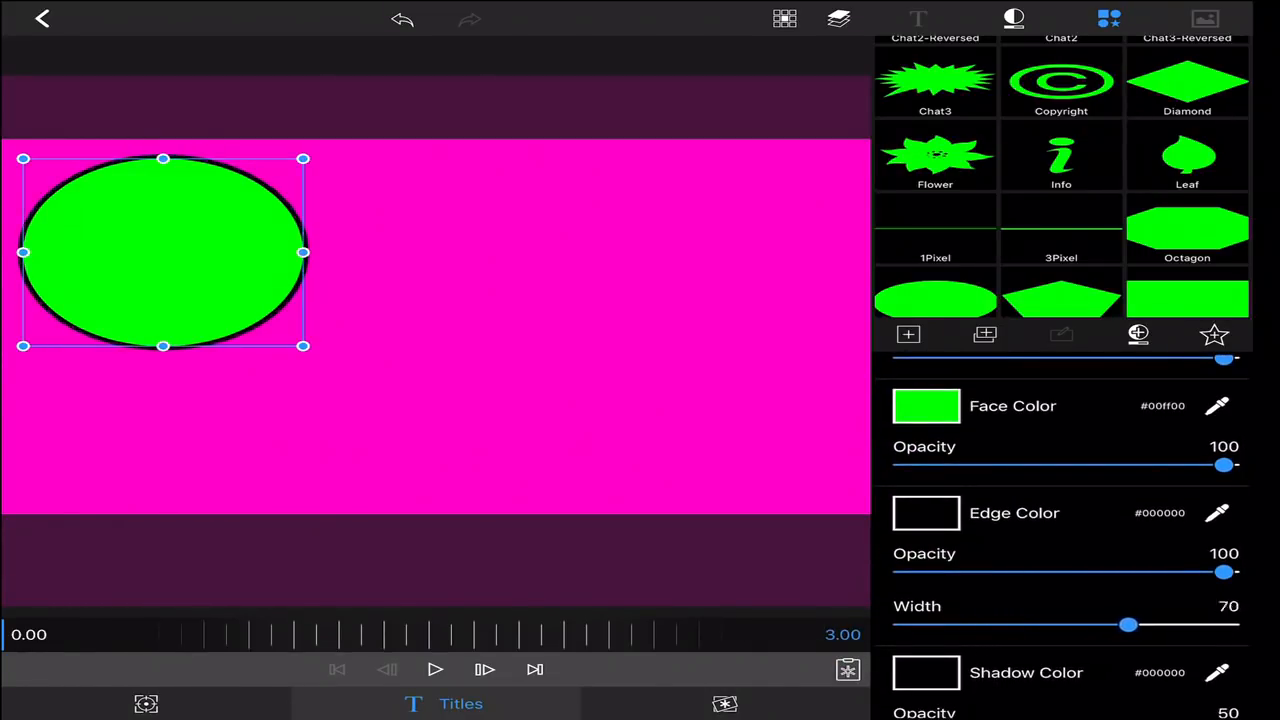
drag(1128, 624, 1116, 624)
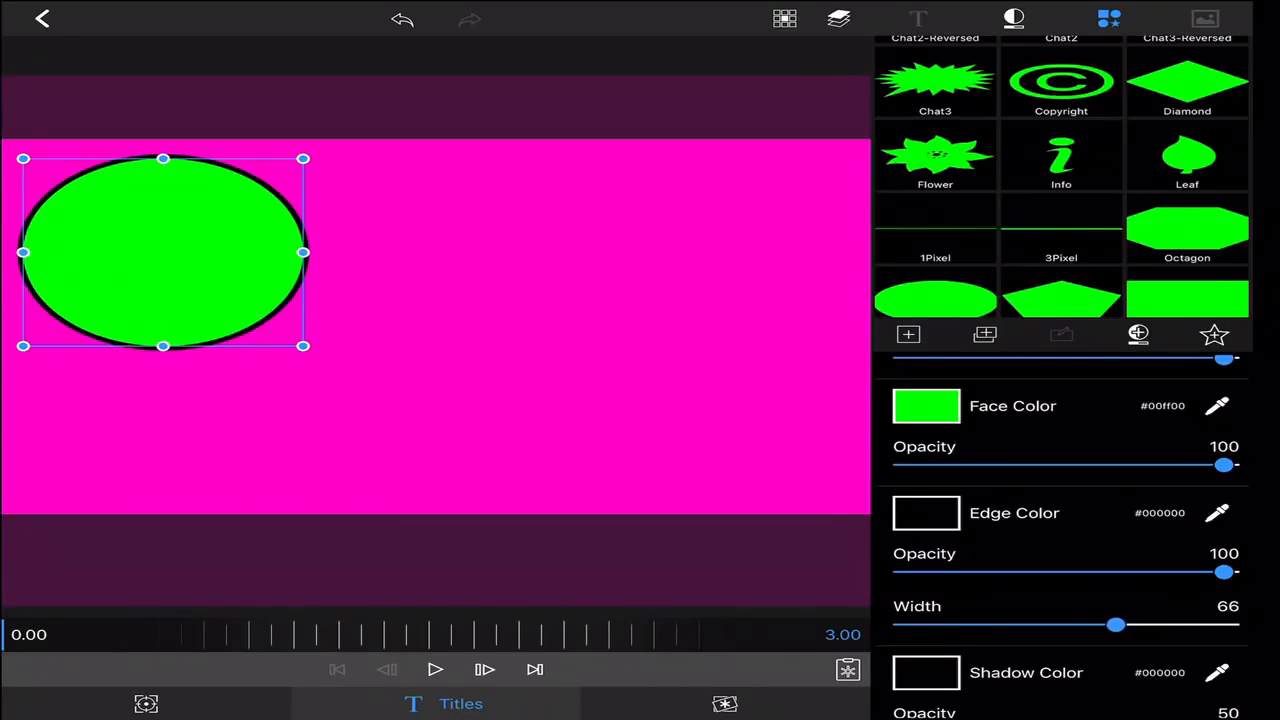
drag(1116, 624, 1169, 624)
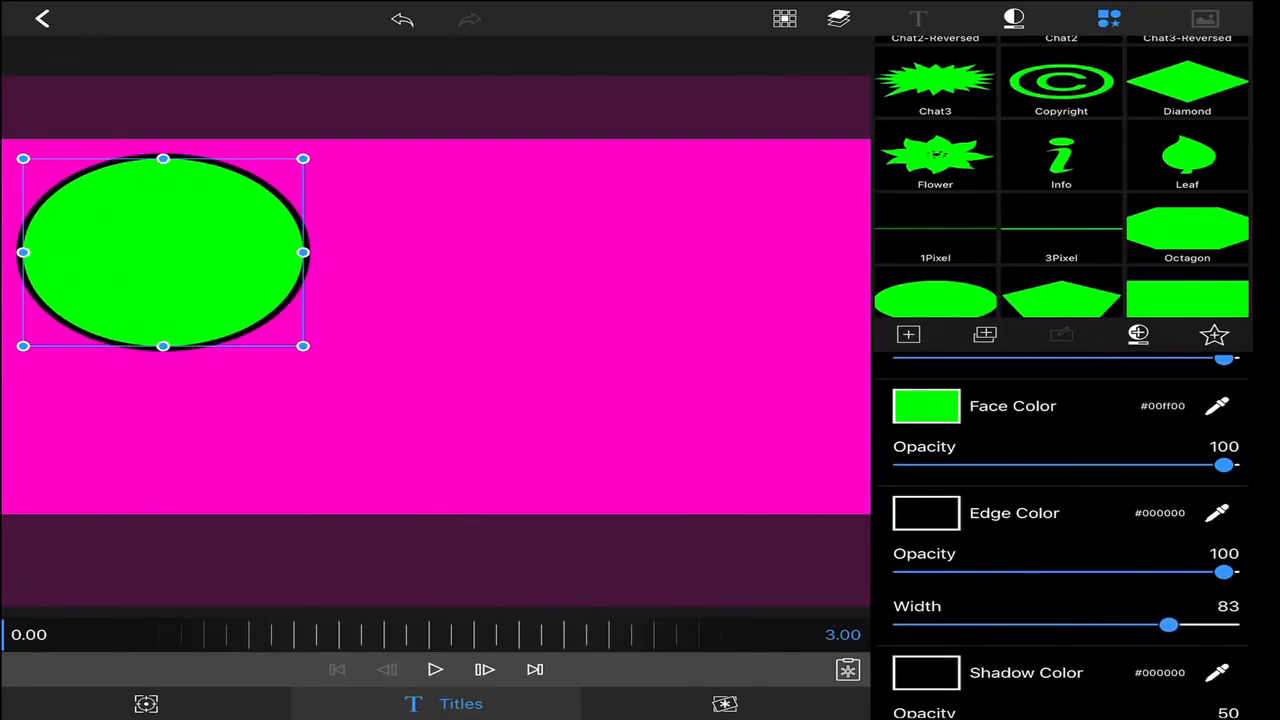
drag(1169, 624, 1144, 624)
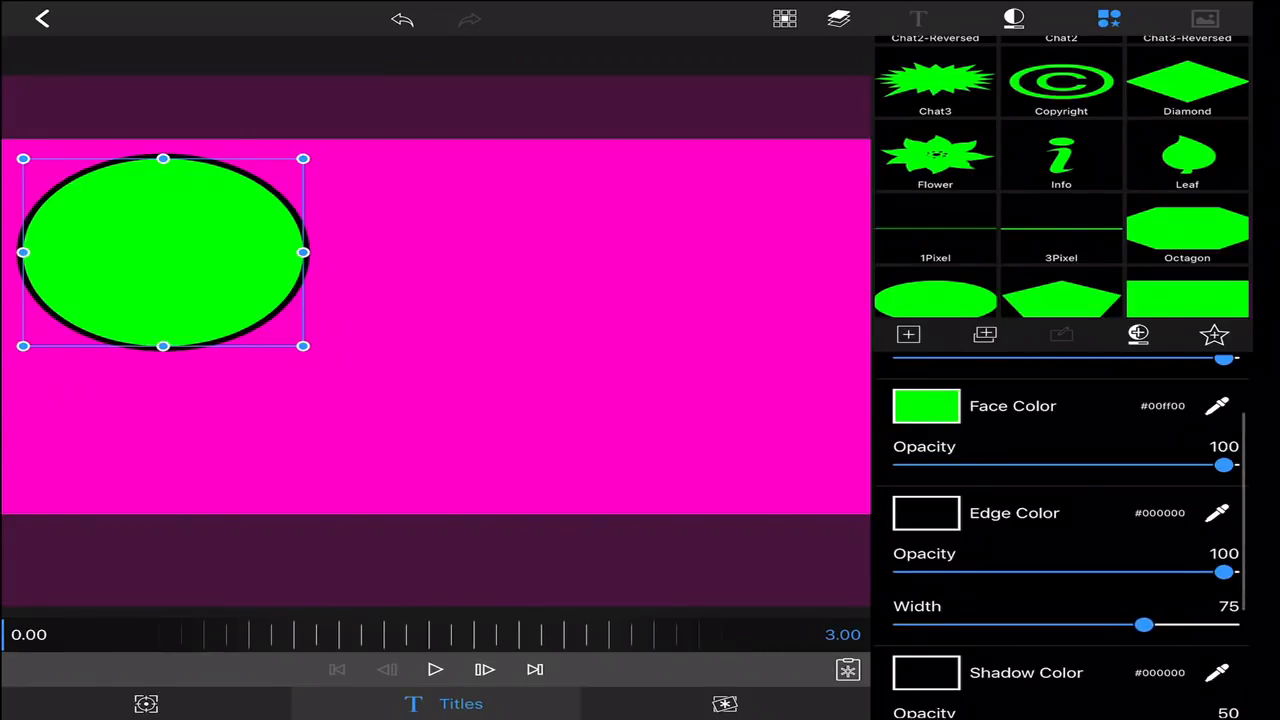
click(42, 18)
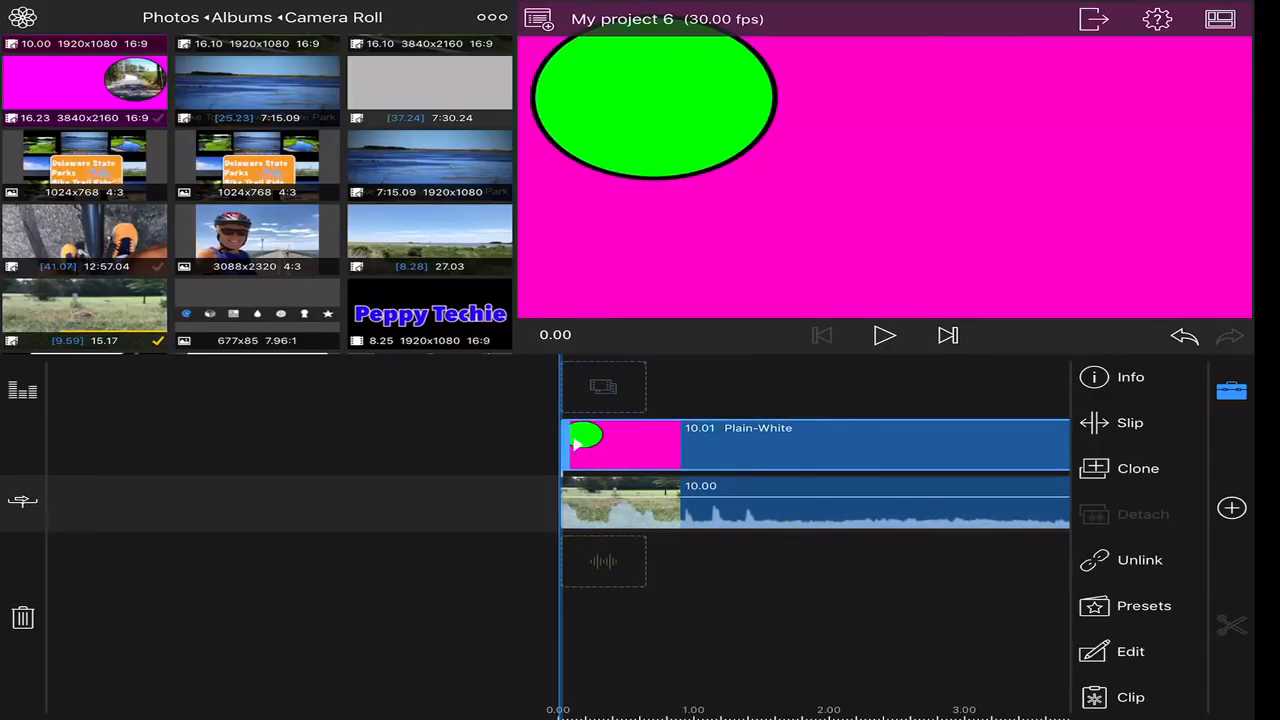
Apply Chroma Key with key colour 00ff00 to the title clip
click(1130, 651)
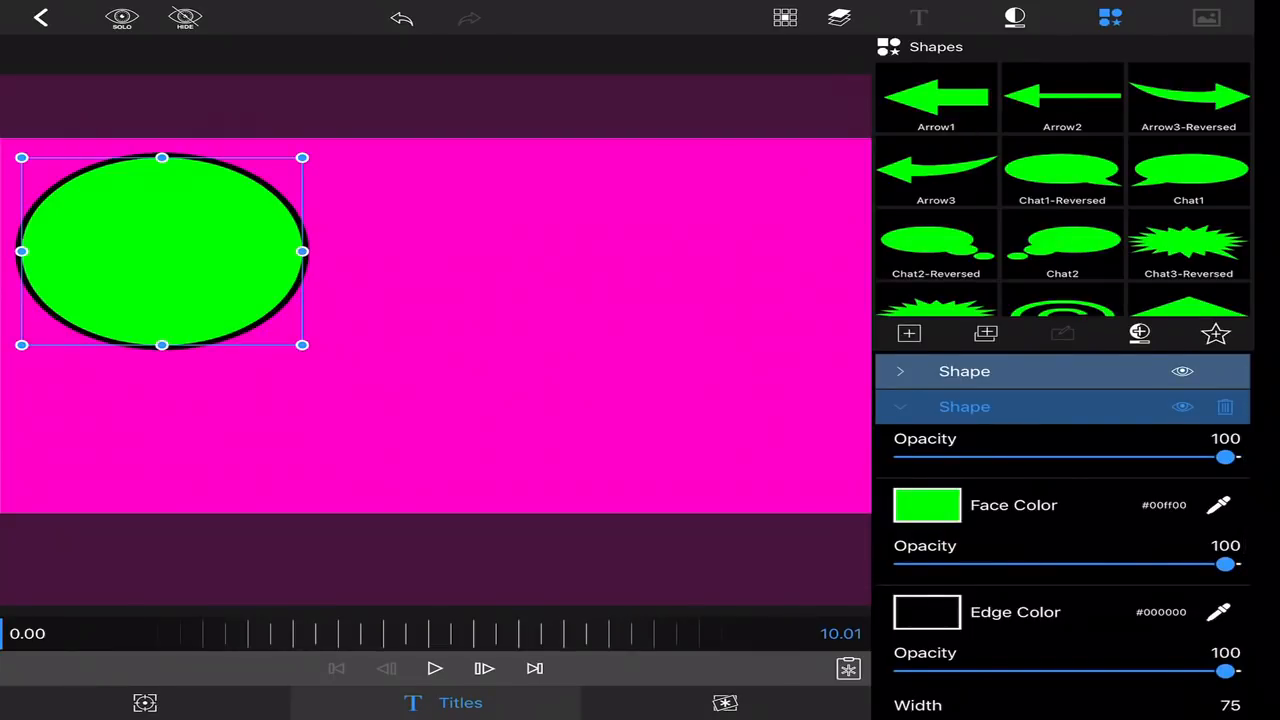
click(749, 702)
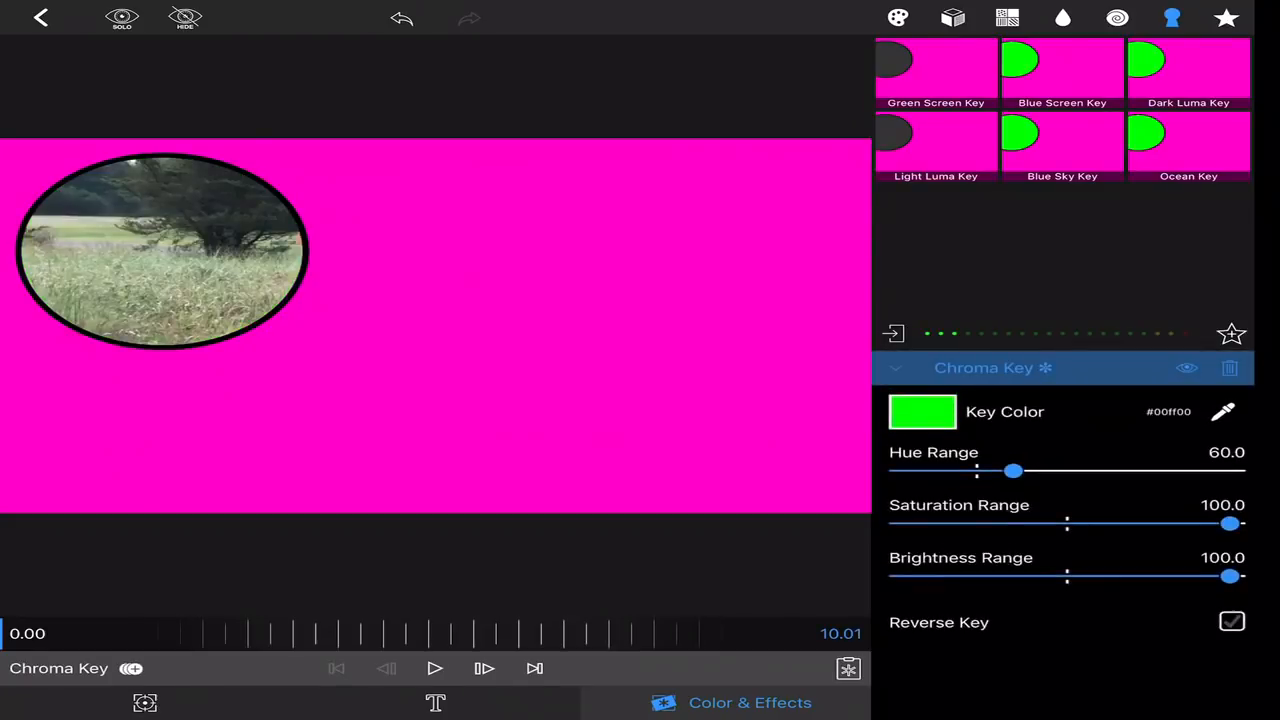
click(41, 18)
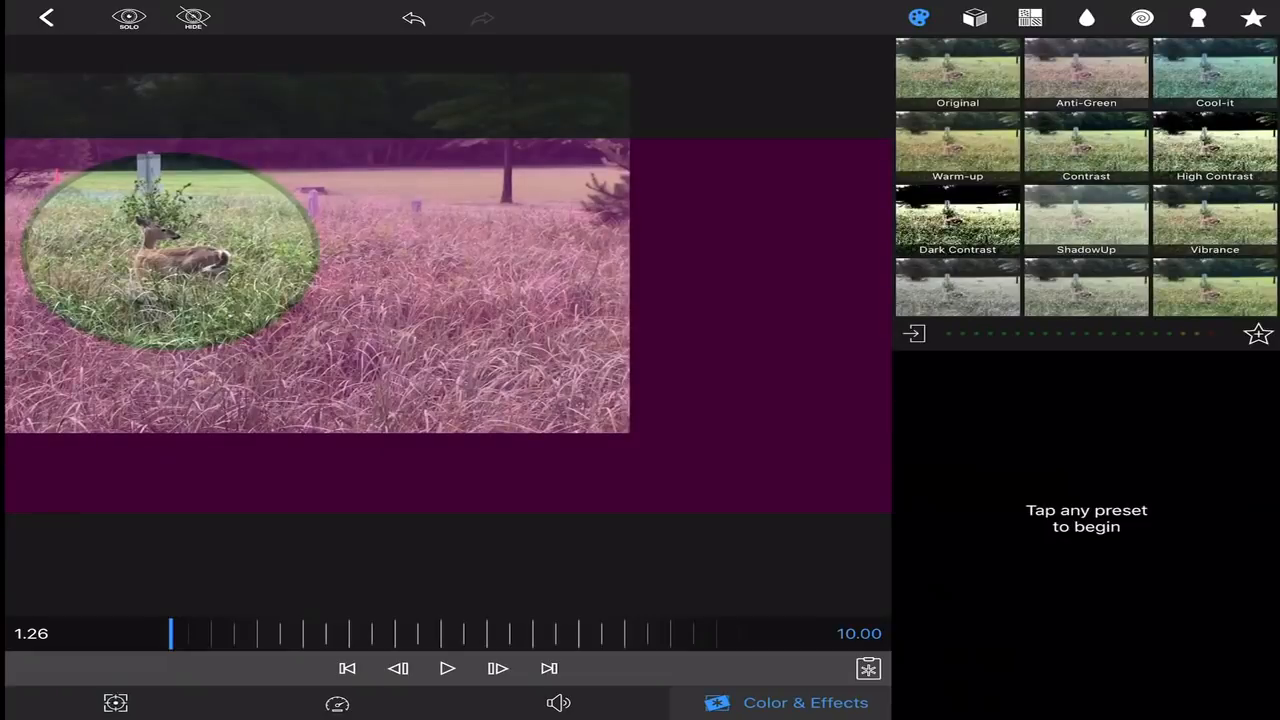
Leave the Color & Effects editor and return to the project timeline
click(974, 18)
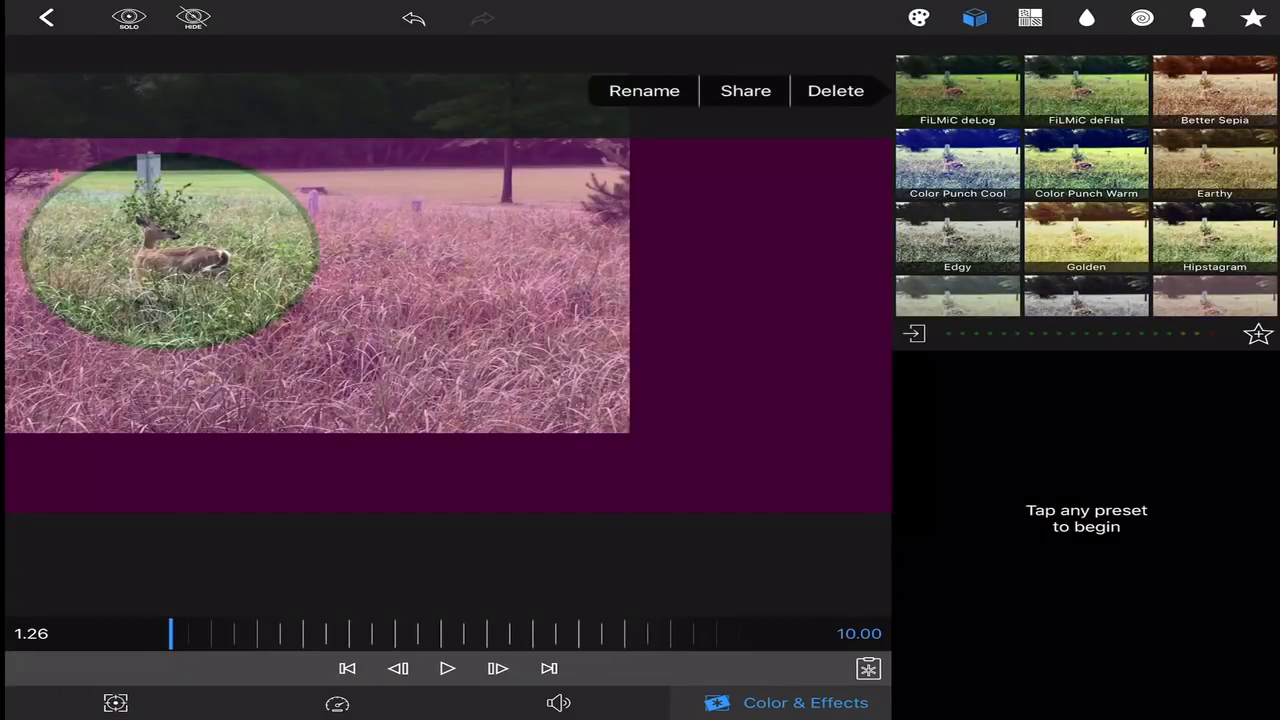
click(957, 90)
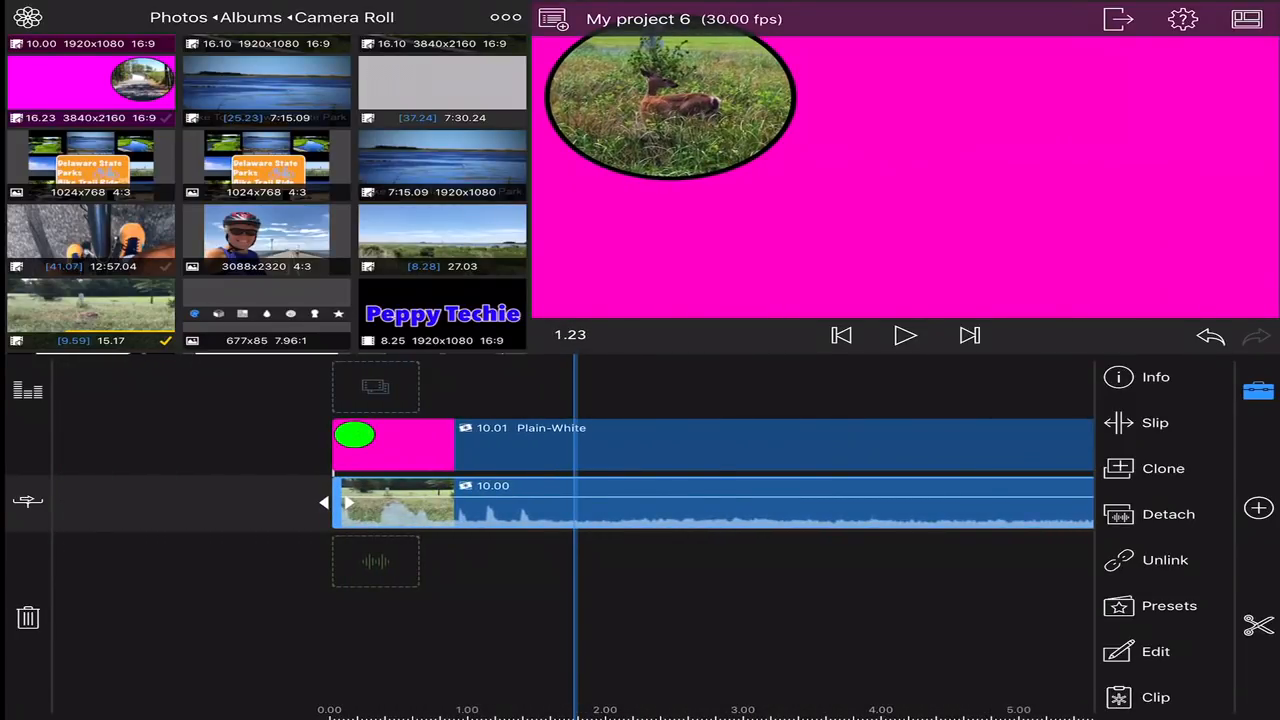
Export the project as a 1080p, 30 fps movie to Photos
click(1118, 18)
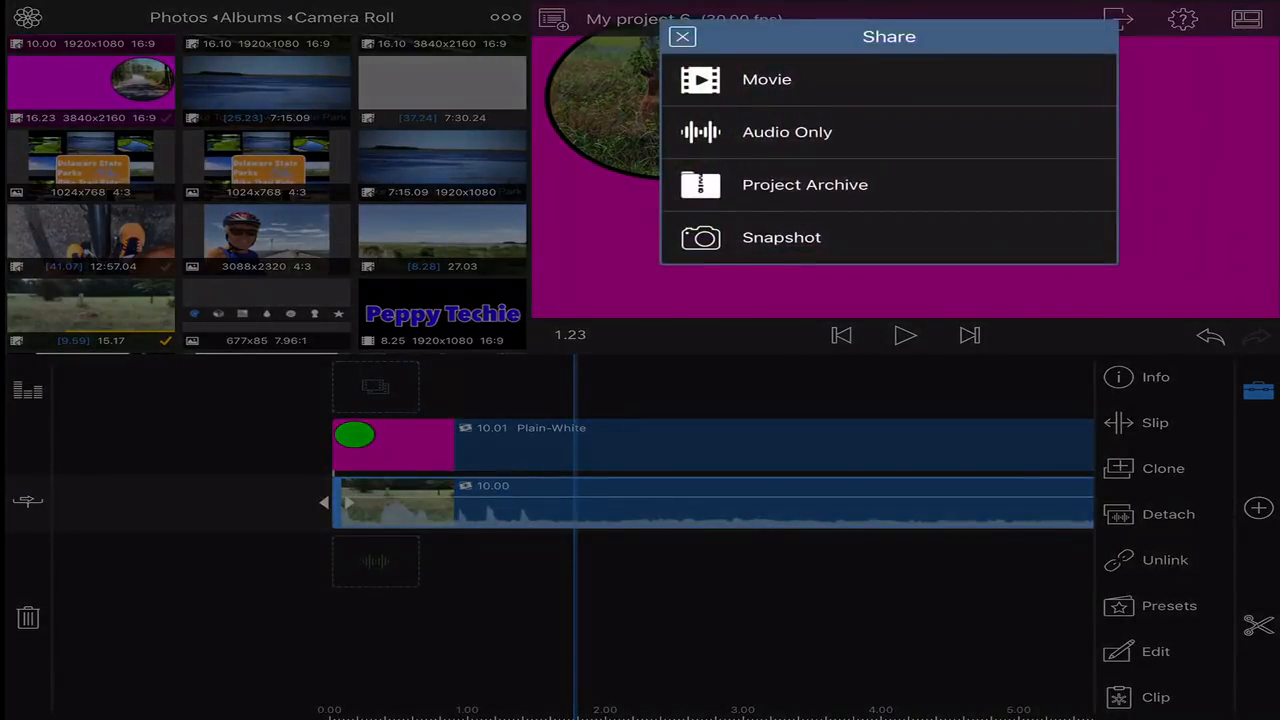
click(767, 79)
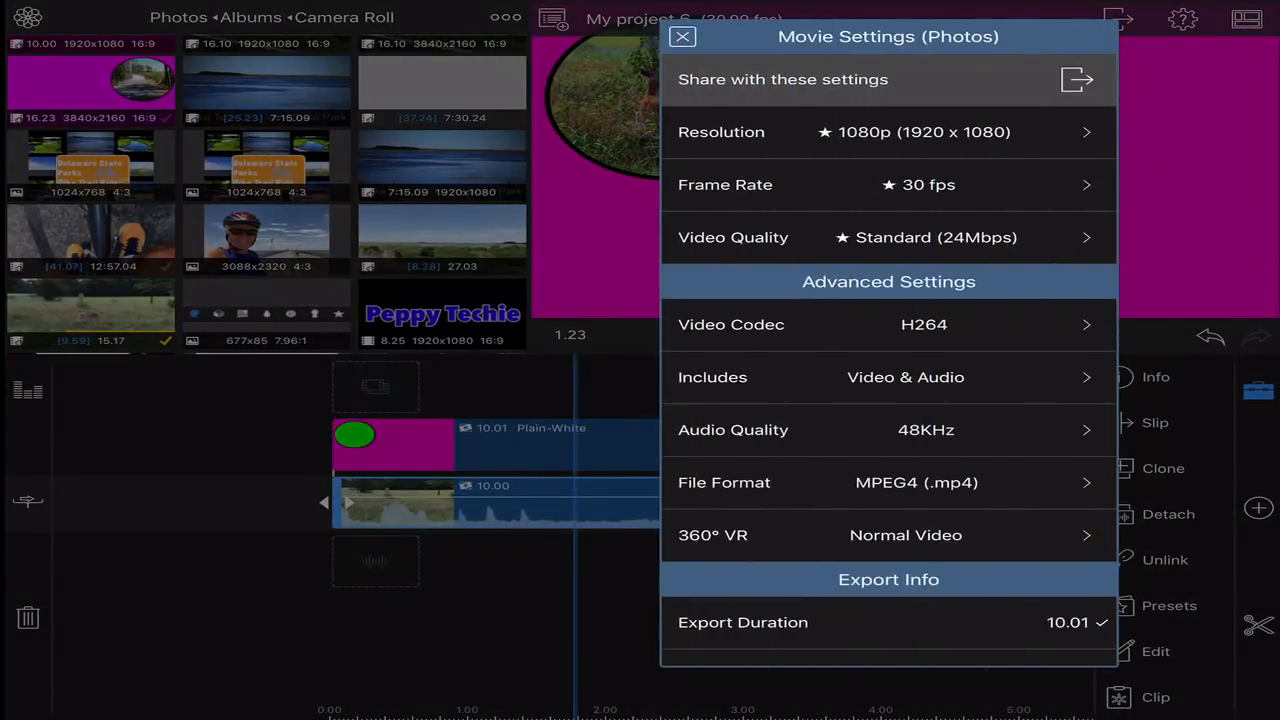
click(1078, 79)
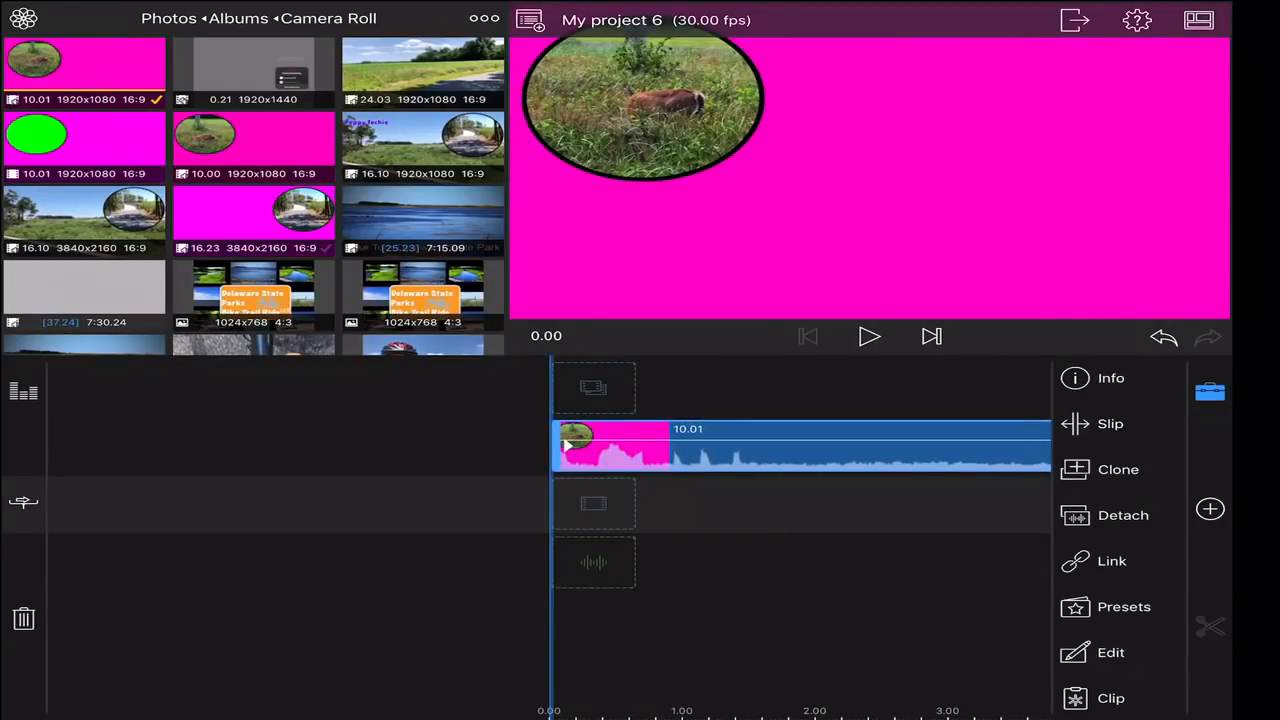
Place the 24.03 country road video beneath the circle overlay and open the overlay's effects
click(1111, 560)
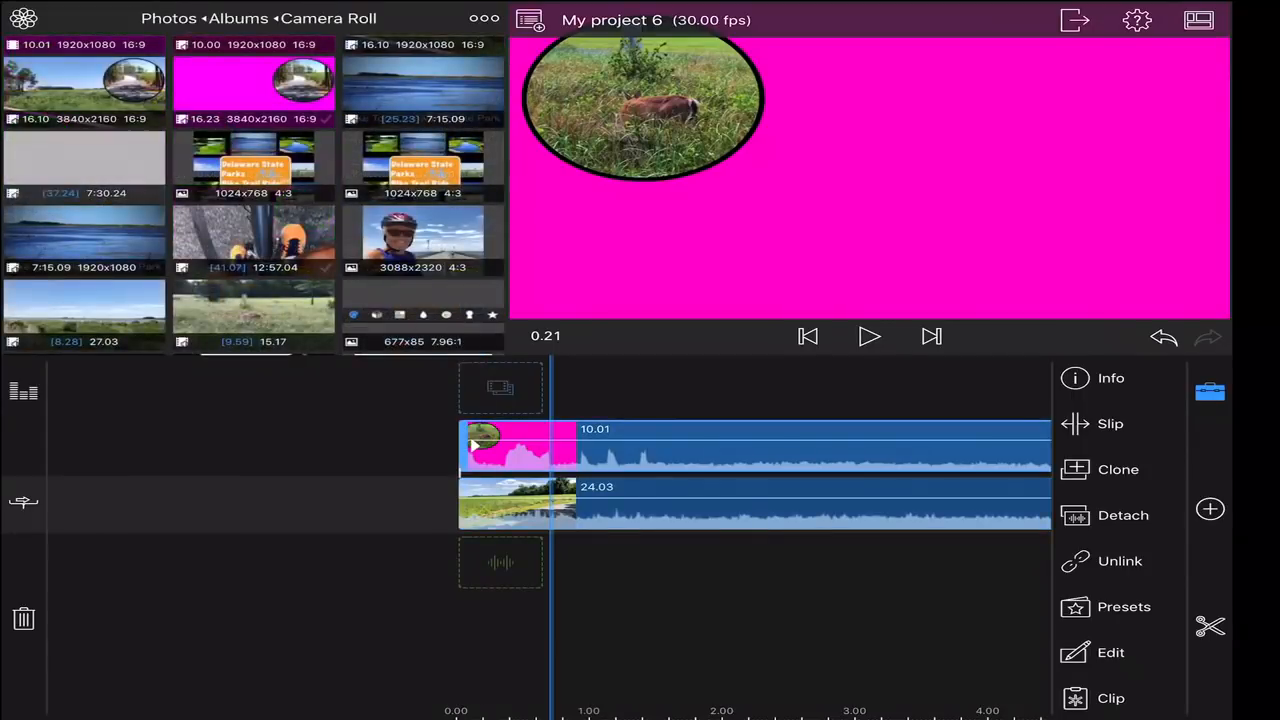
click(1110, 652)
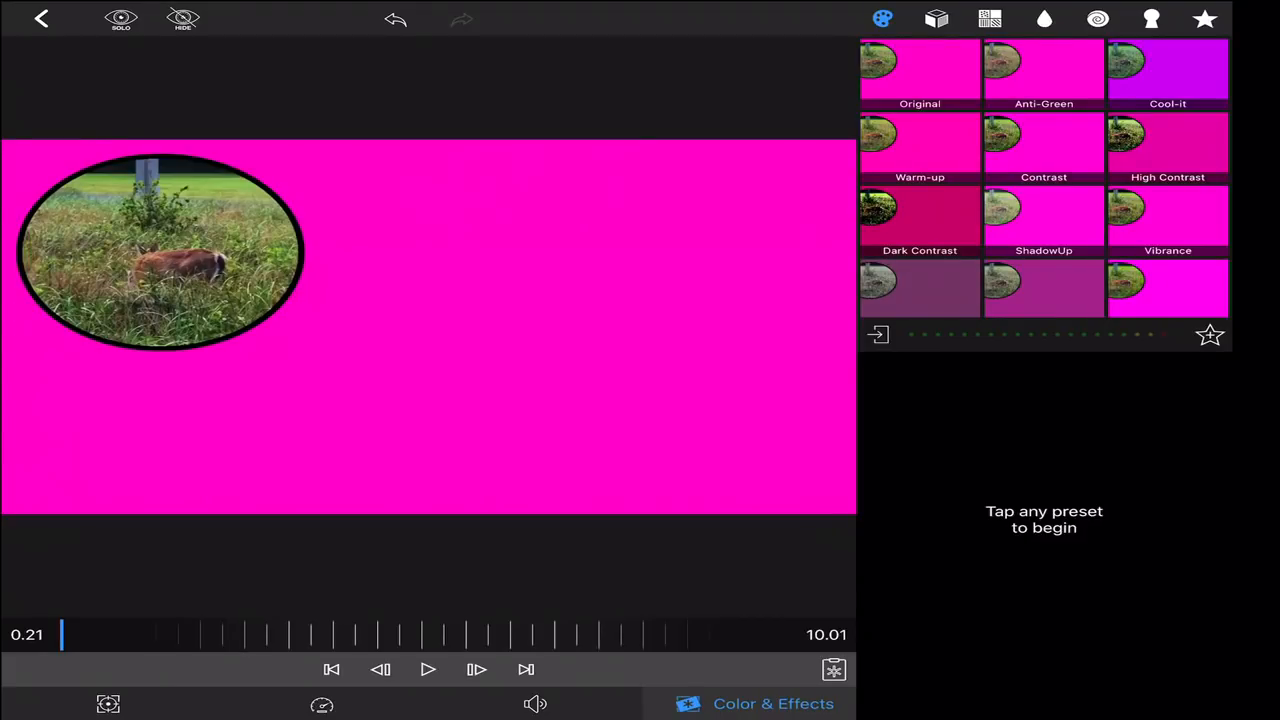
Key out the overlay's magenta using Chroma Key with colour #ff00c7
click(1151, 18)
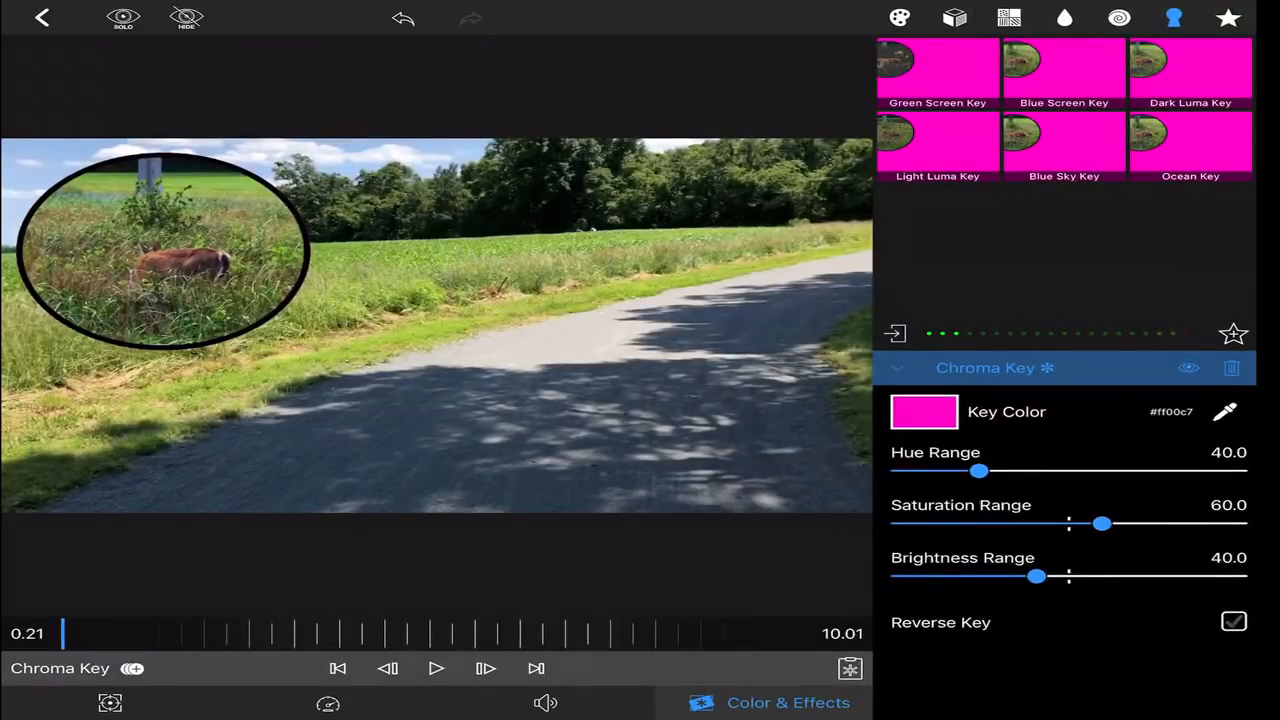
click(436, 668)
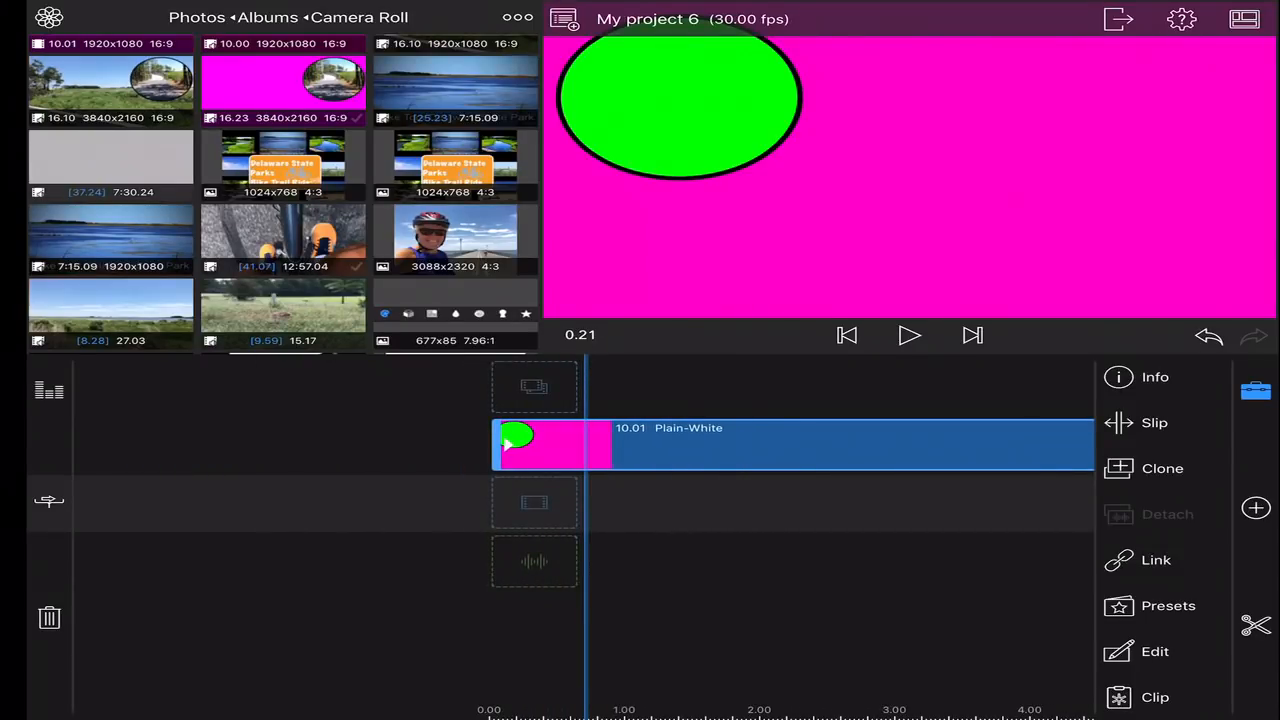
Reopen the green circle title and save it as a user title preset
click(1154, 651)
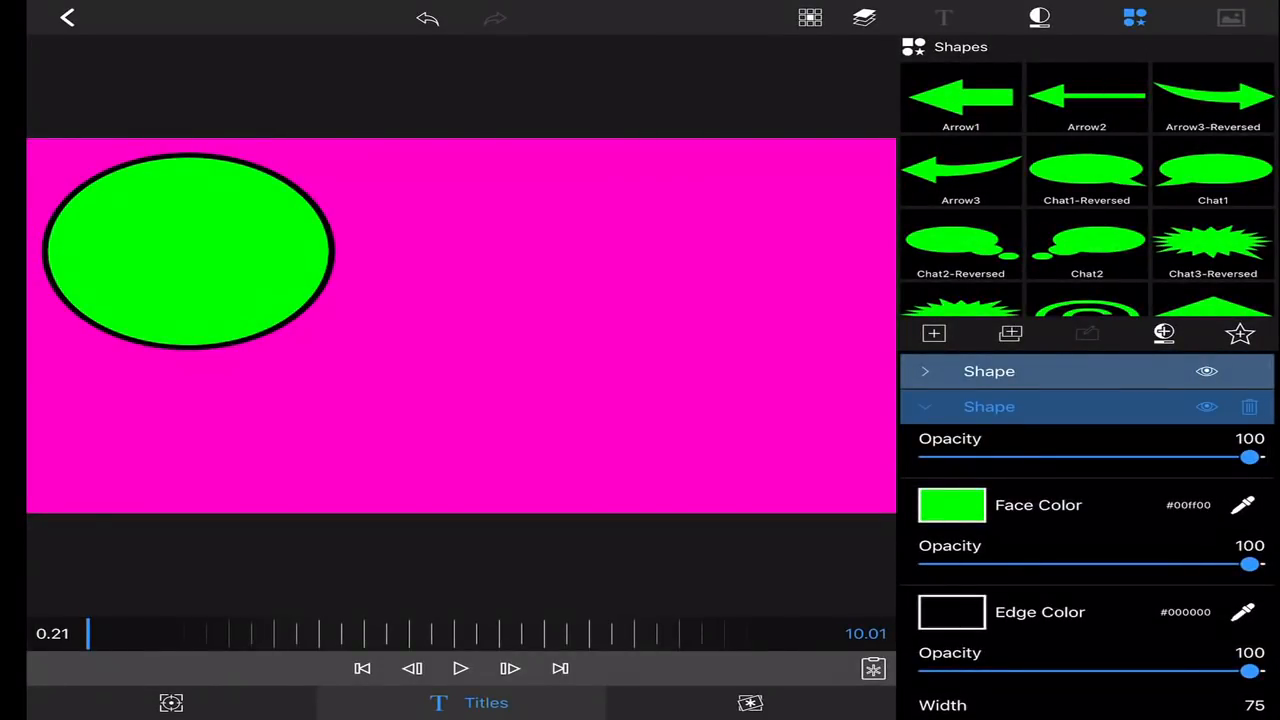
click(943, 17)
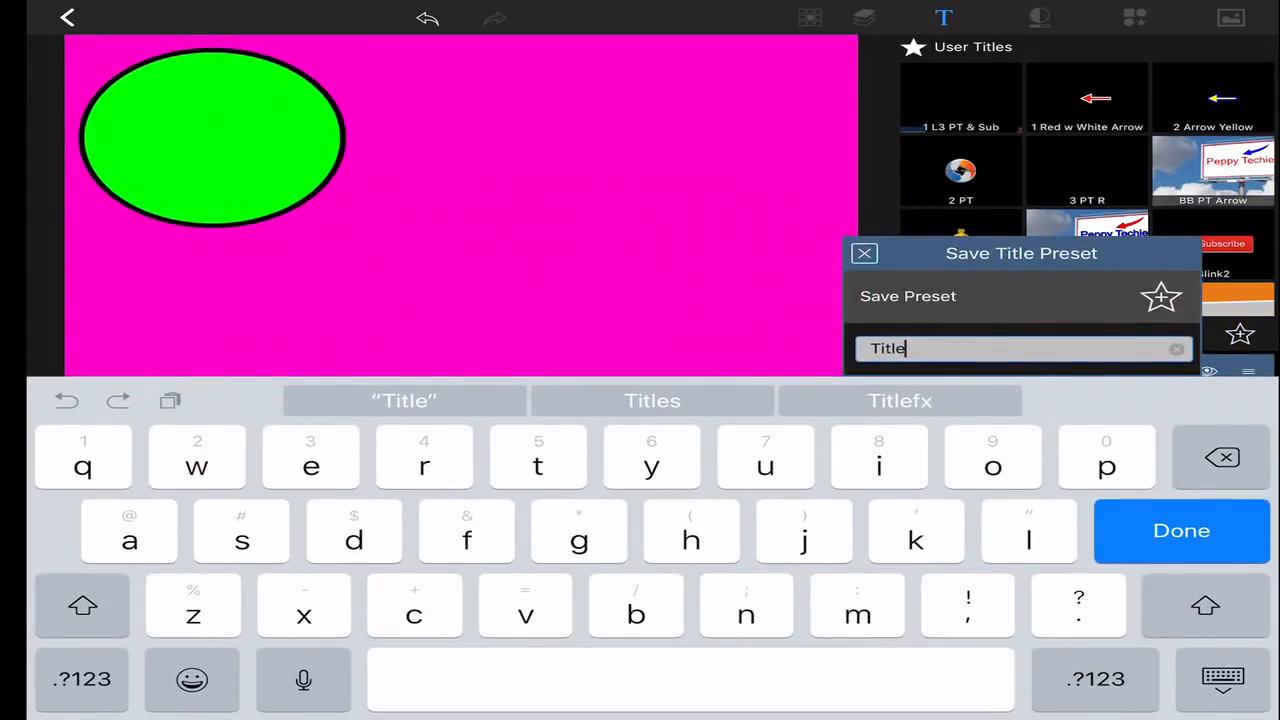
click(1181, 530)
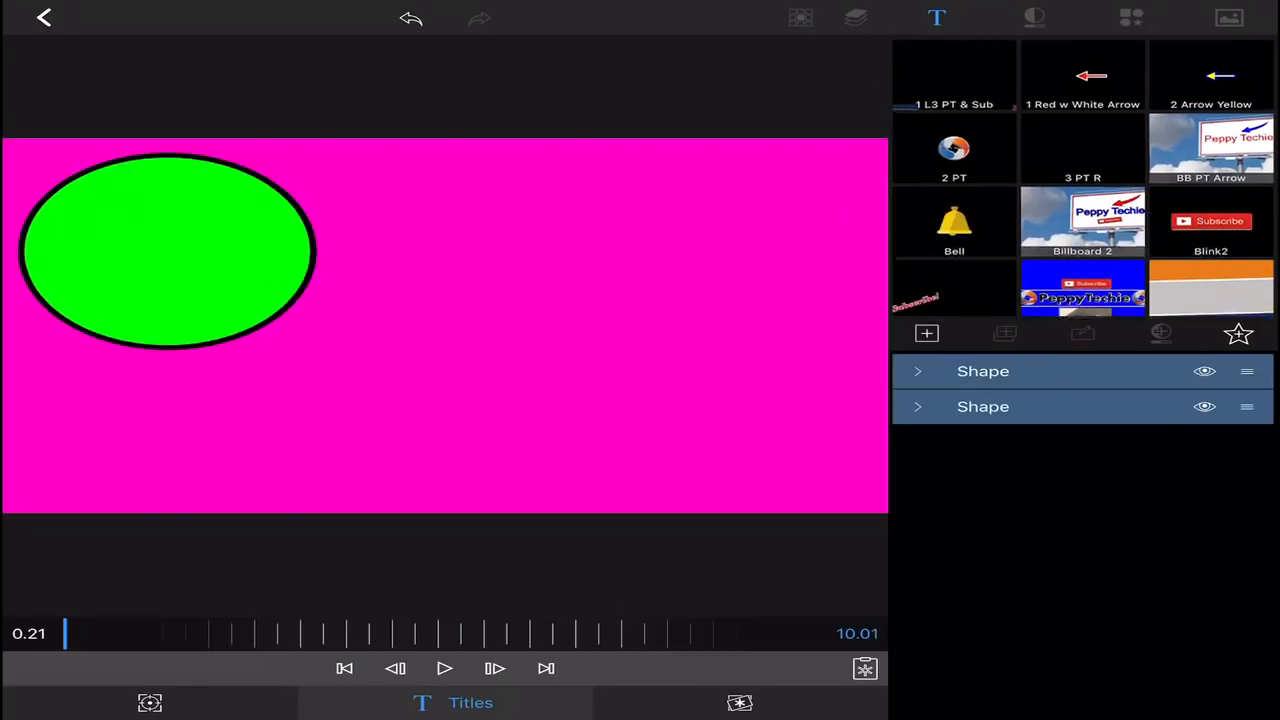
Open the circle's Shape settings and drag it right, lower-left, then back to top-left
scroll(down, 3)
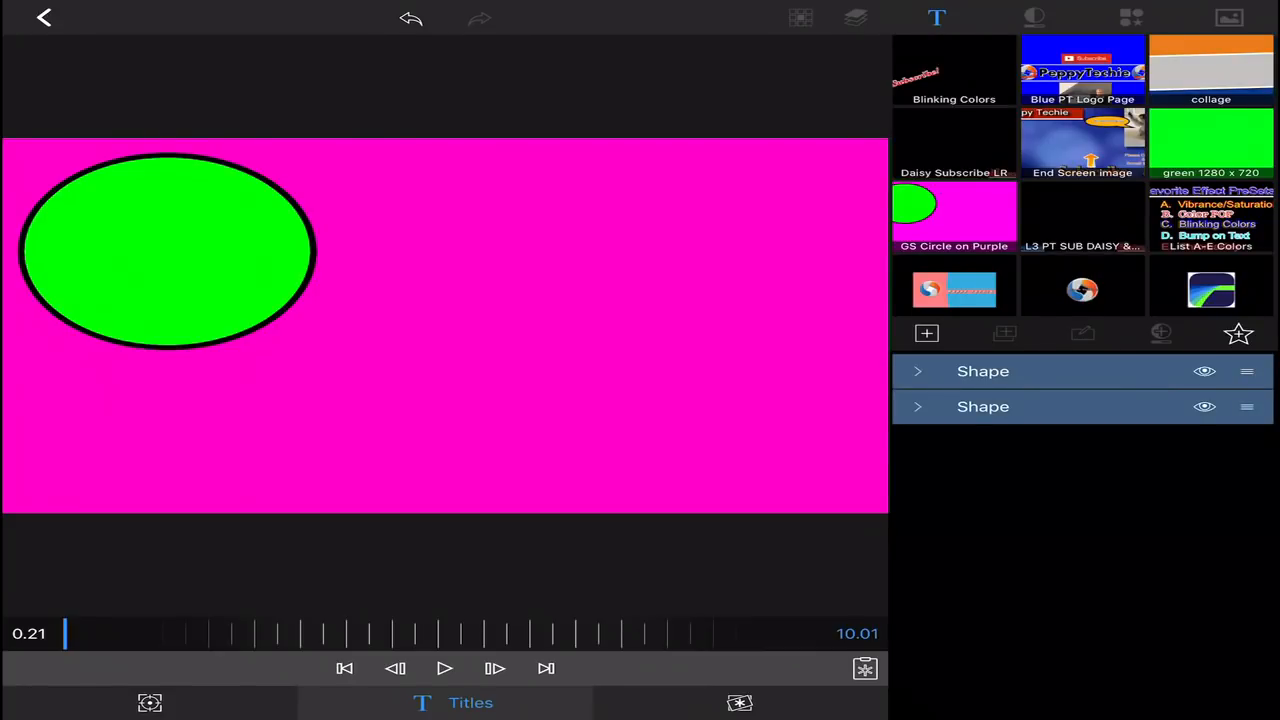
click(983, 371)
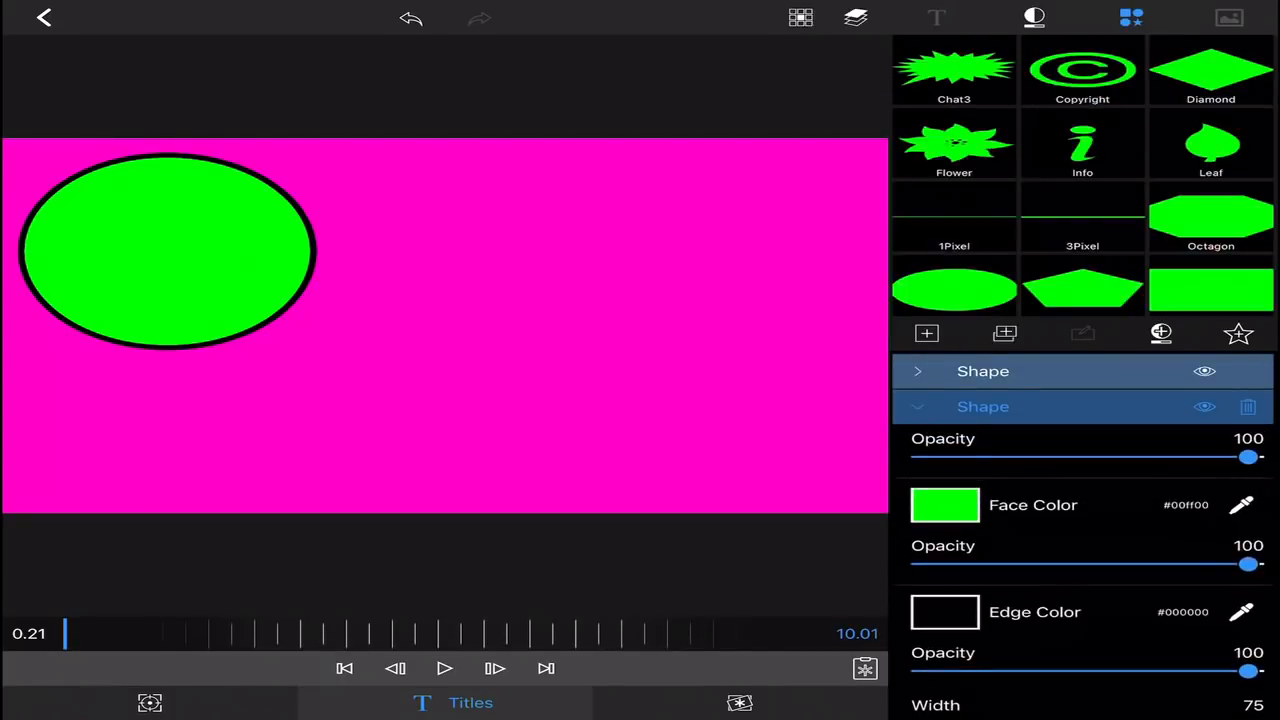
drag(170, 250, 705, 248)
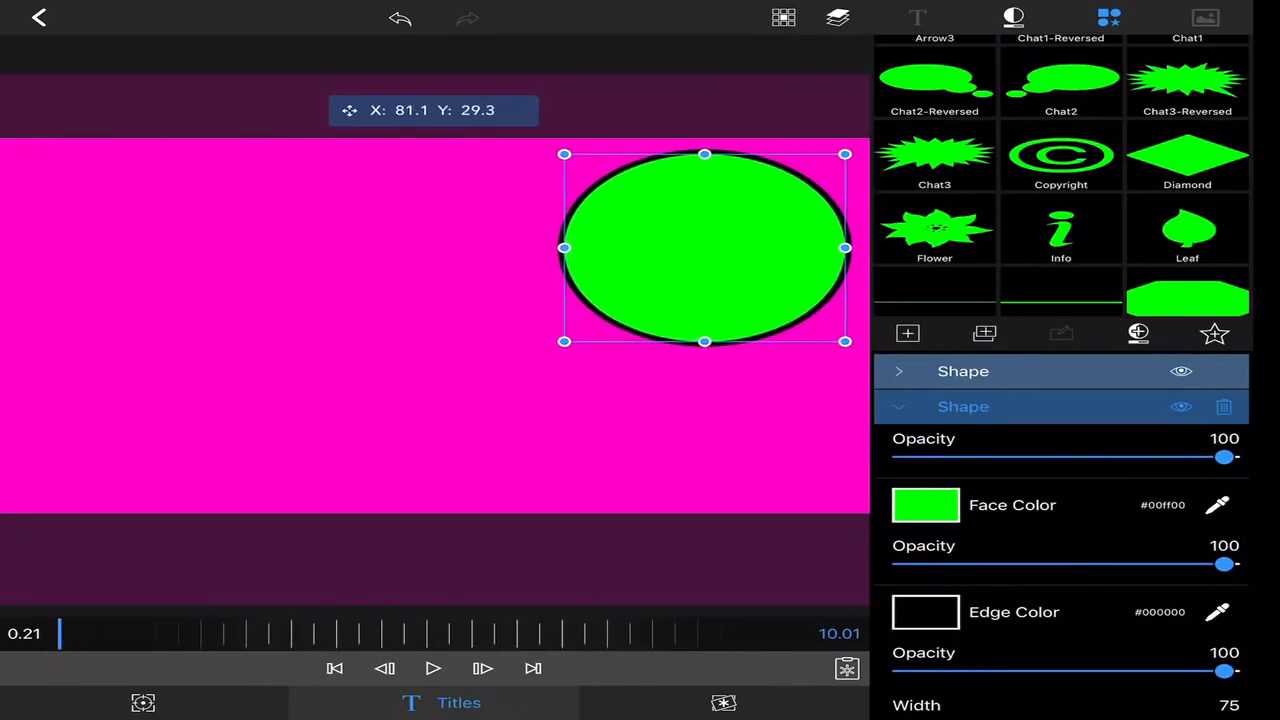
drag(705, 247, 163, 405)
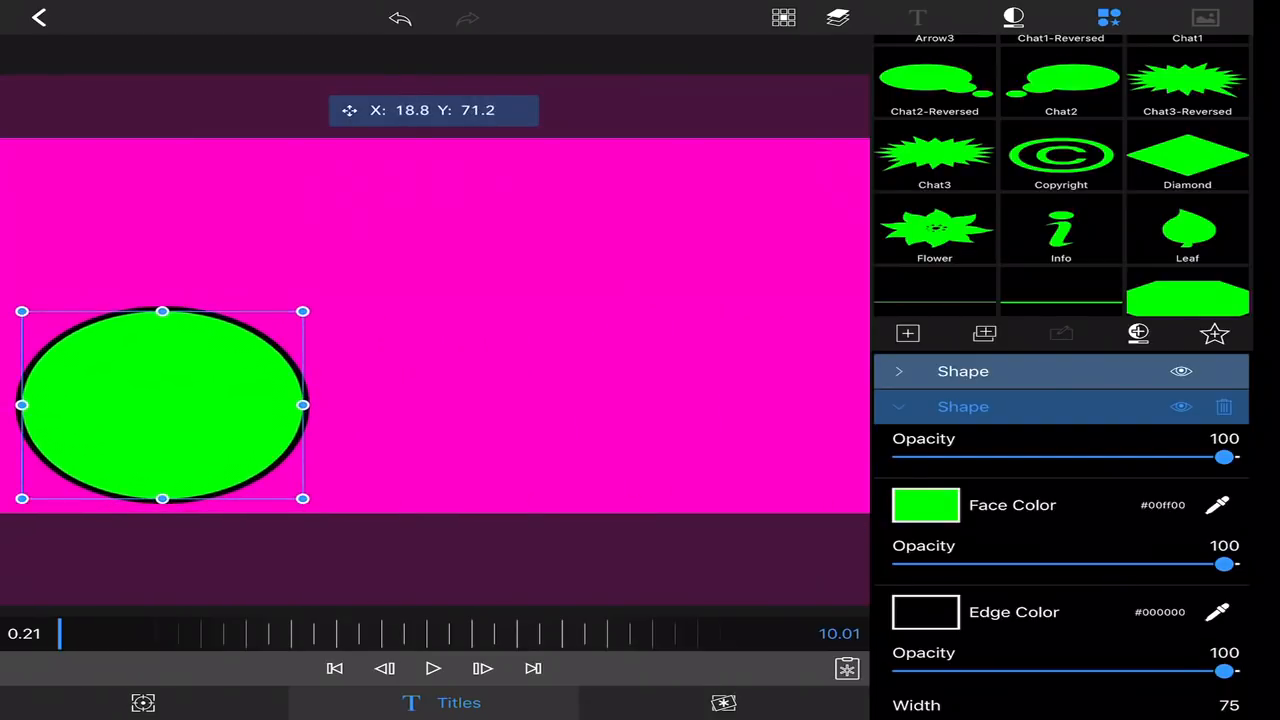
drag(163, 405, 157, 250)
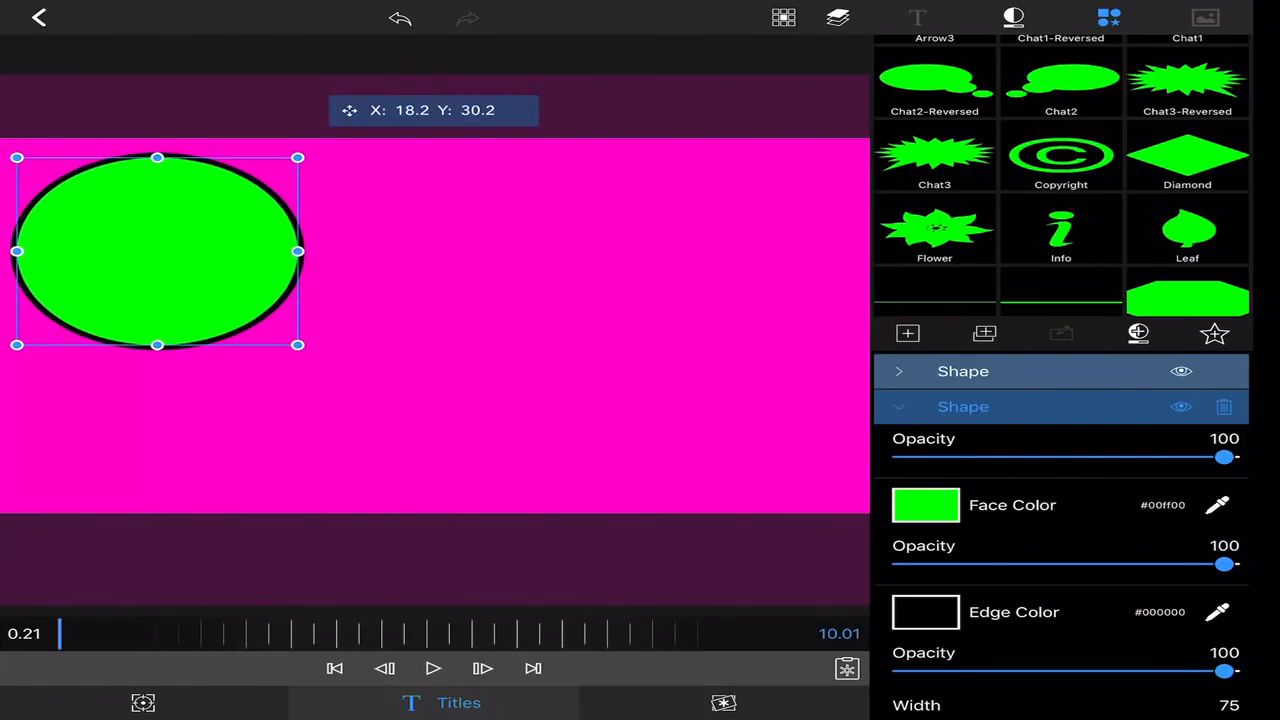